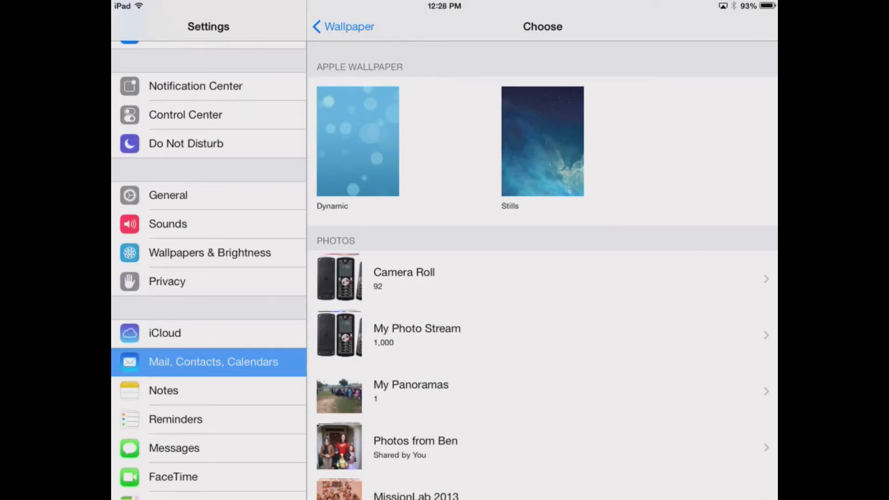
- Reach the Add Account provider list from Mail, Contacts, Calendars
{"action": "left_click", "coordinate": [213, 362]}
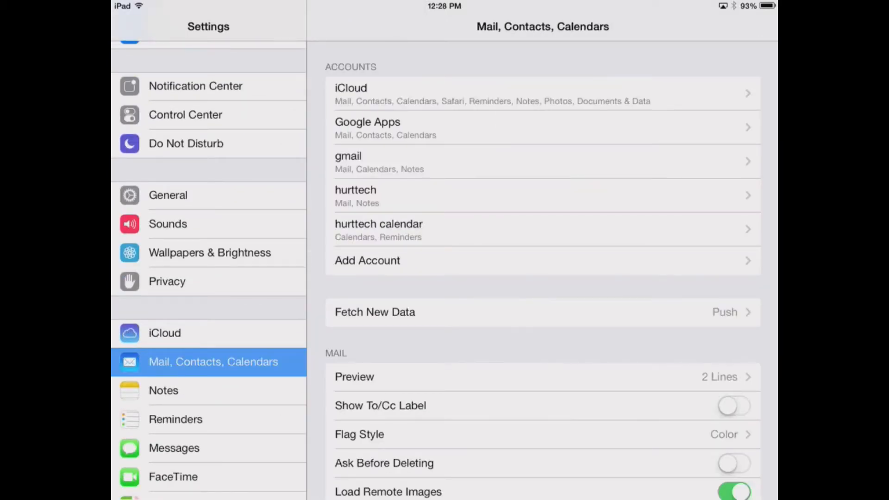
{"action": "left_click", "coordinate": [367, 260]}
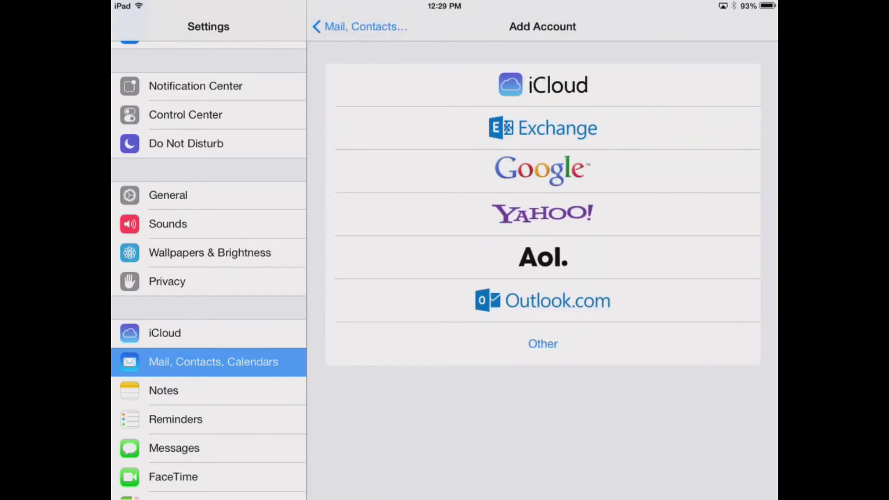
{"action": "left_click", "coordinate": [542, 127]}
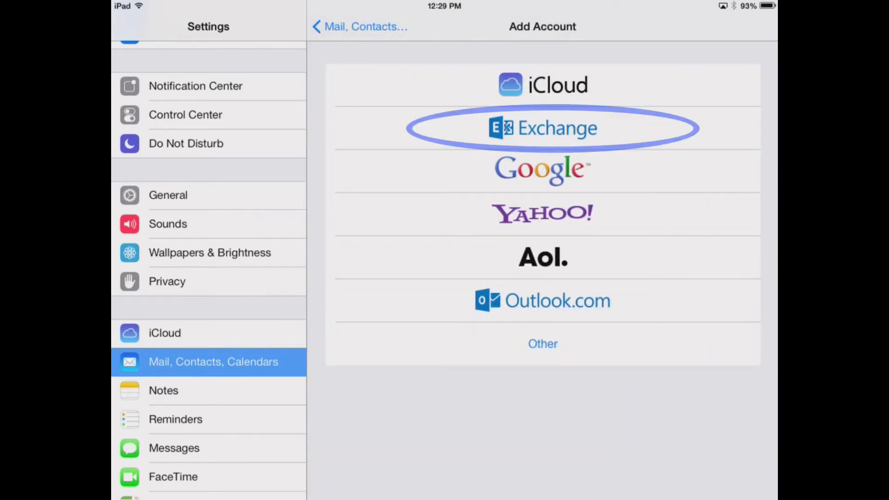
- Choose Exchange as the account type to add
{"action": "left_click", "coordinate": [541, 128]}
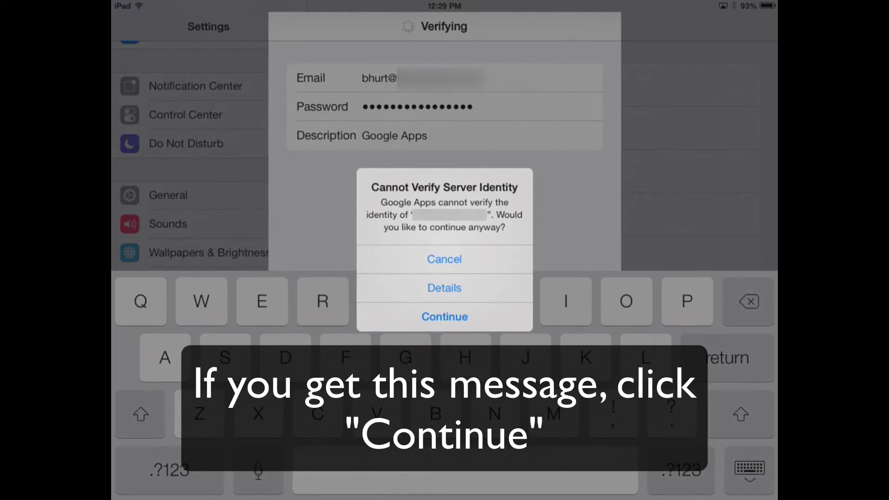
- Accept the unverified server, set the server to m.google.com and submit the details
{"action": "left_click", "coordinate": [445, 316]}
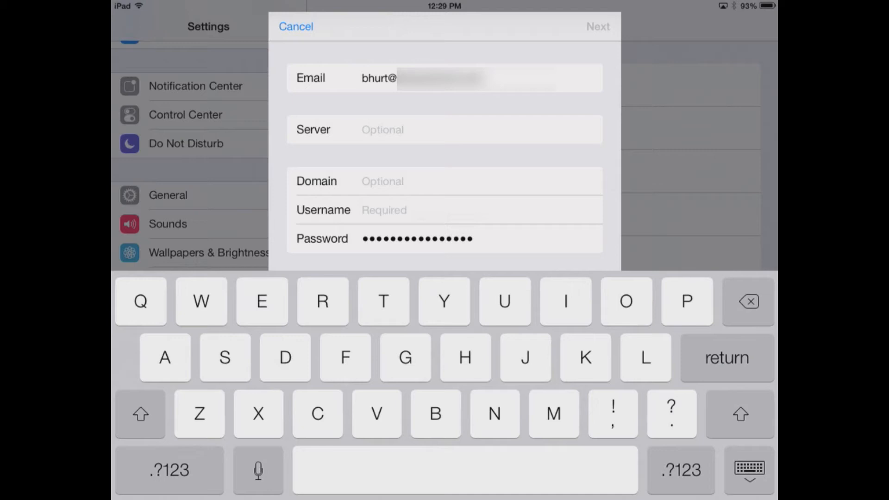
{"action": "type", "text": "m"}
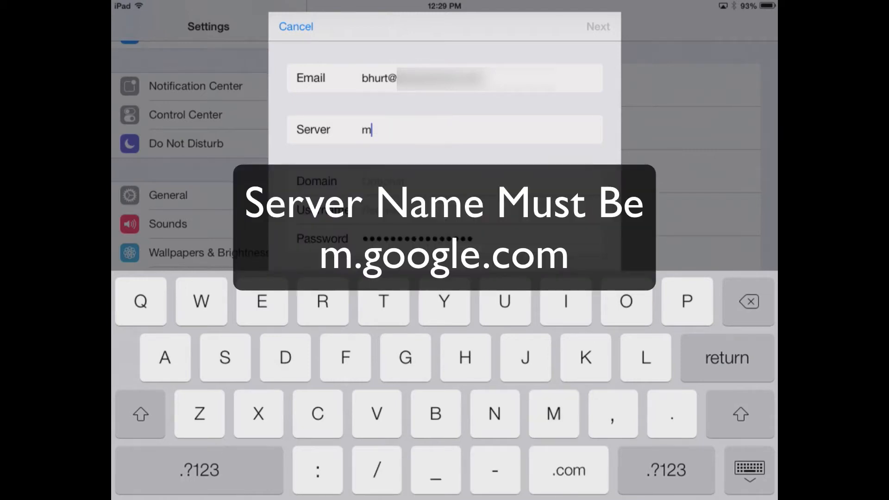
{"action": "type", "text": ".goo"}
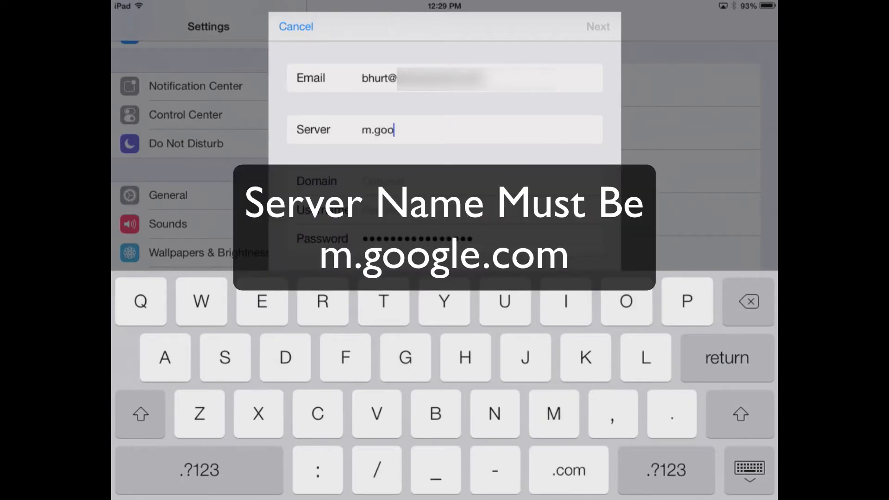
{"action": "type", "text": "gle."}
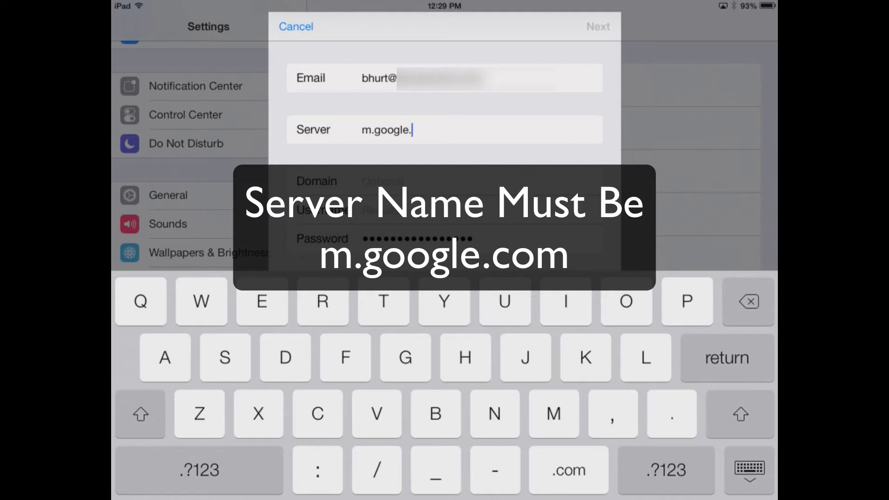
{"action": "left_click", "coordinate": [568, 471]}
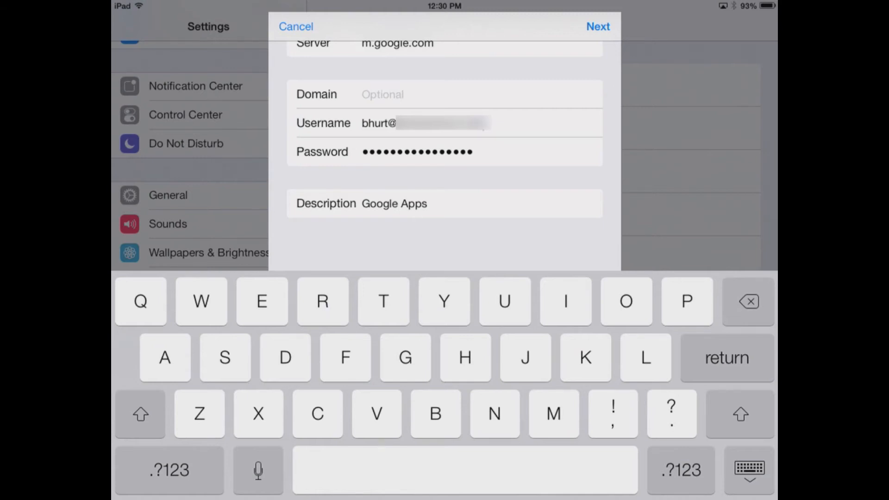
{"action": "left_click", "coordinate": [598, 26]}
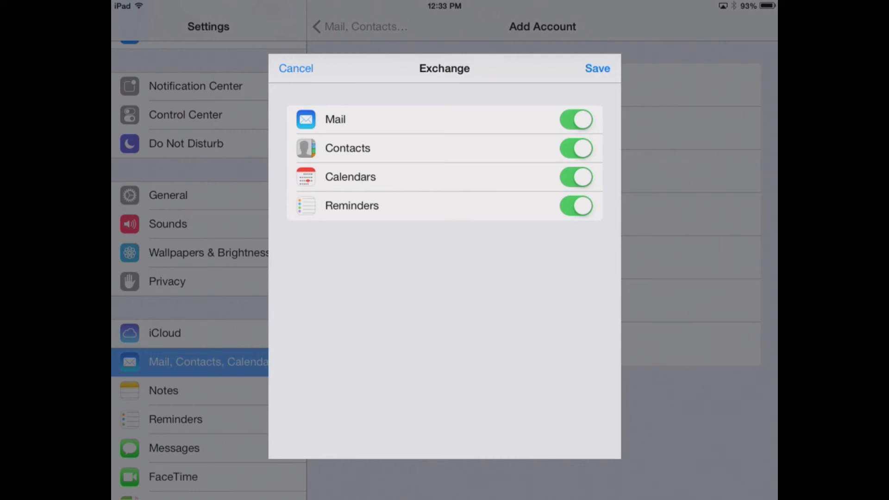
- Save the account with Mail, Contacts, Calendars and Reminders all syncing
{"action": "left_click", "coordinate": [597, 68]}
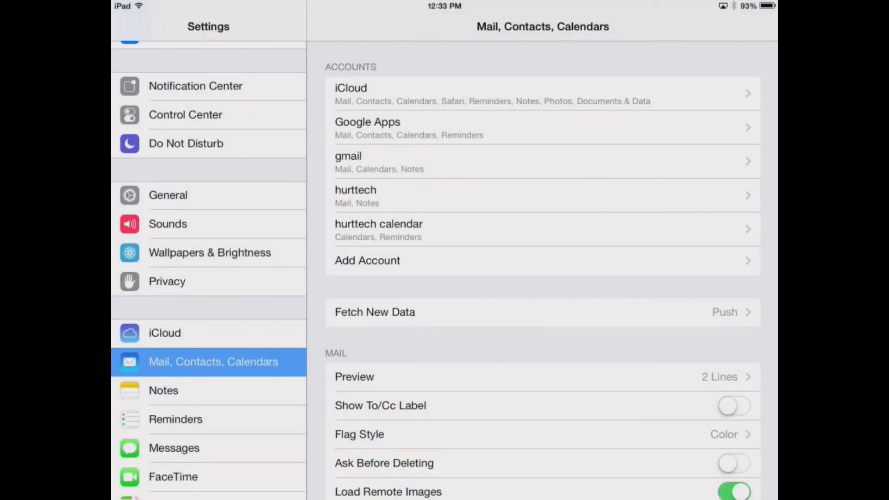
- View the saved Google Apps account's Exchange settings with all four sync options on
{"action": "left_click", "coordinate": [541, 128]}
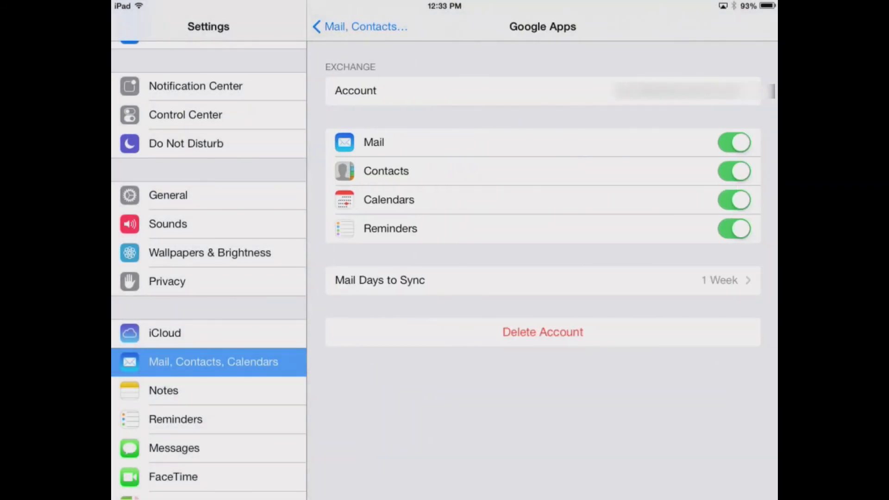